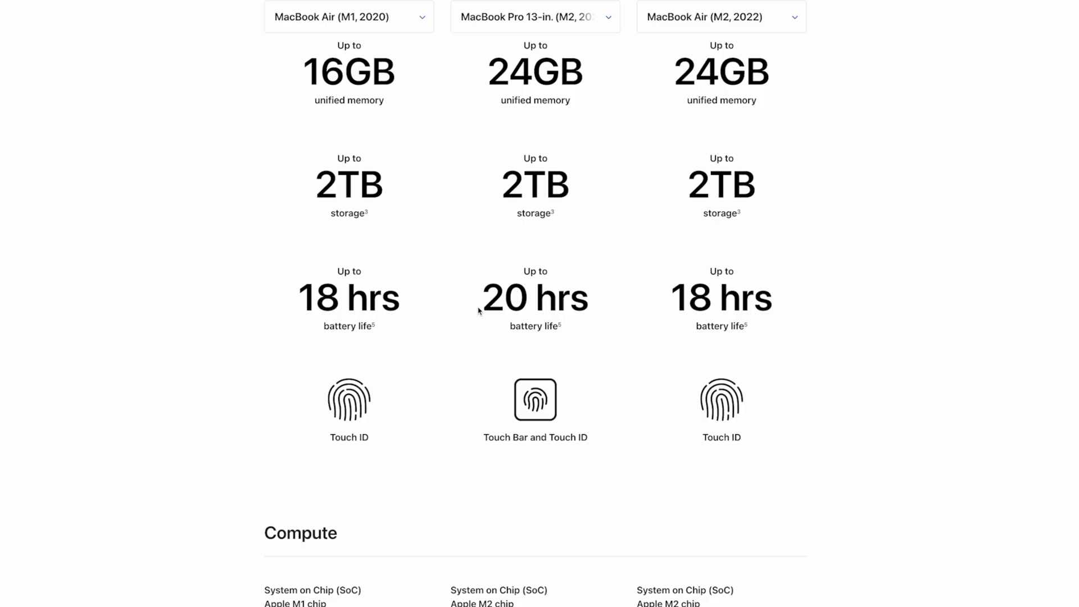
- Select the 'up to 20 hrs battery life' figure under MacBook Pro 13-in. (M2)
double_click(535, 297)
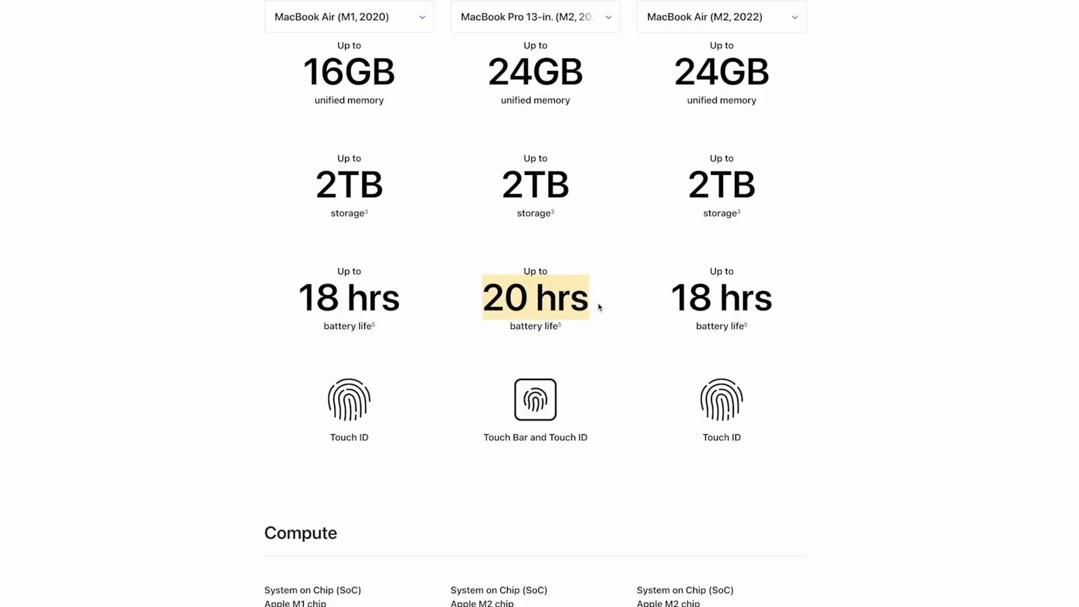
mouse_move(608, 306)
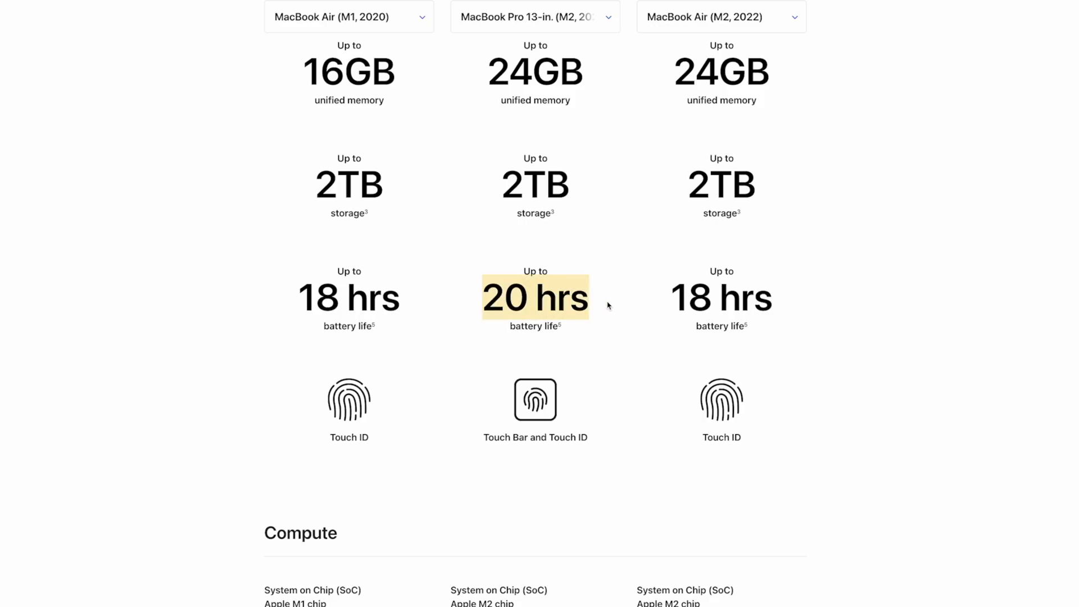